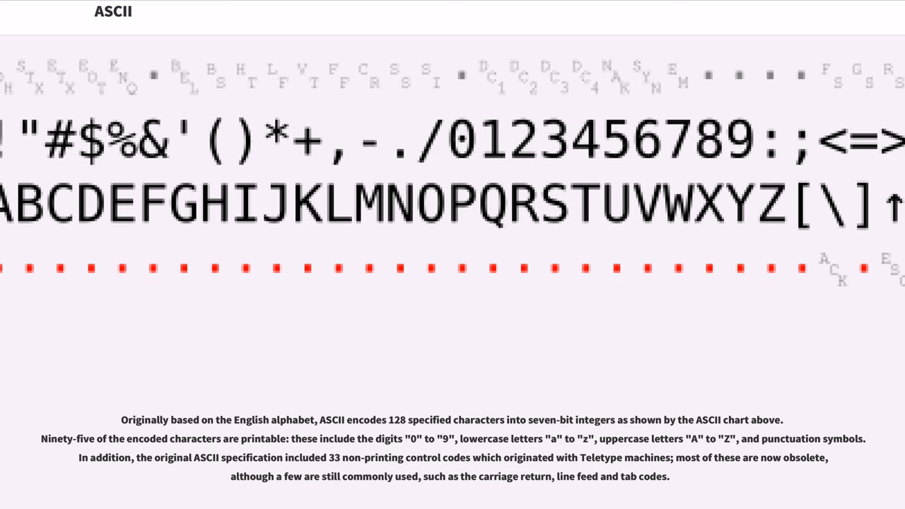
scroll(down, 3)
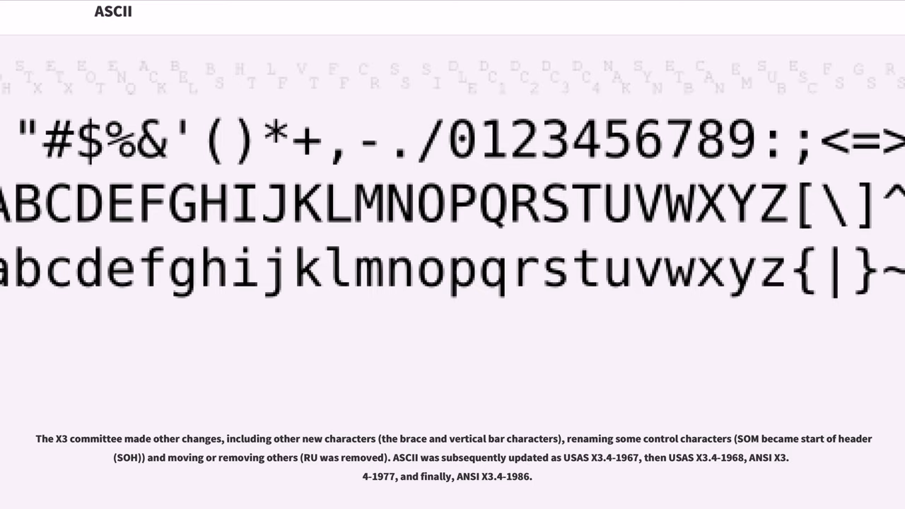
scroll(down, 3)
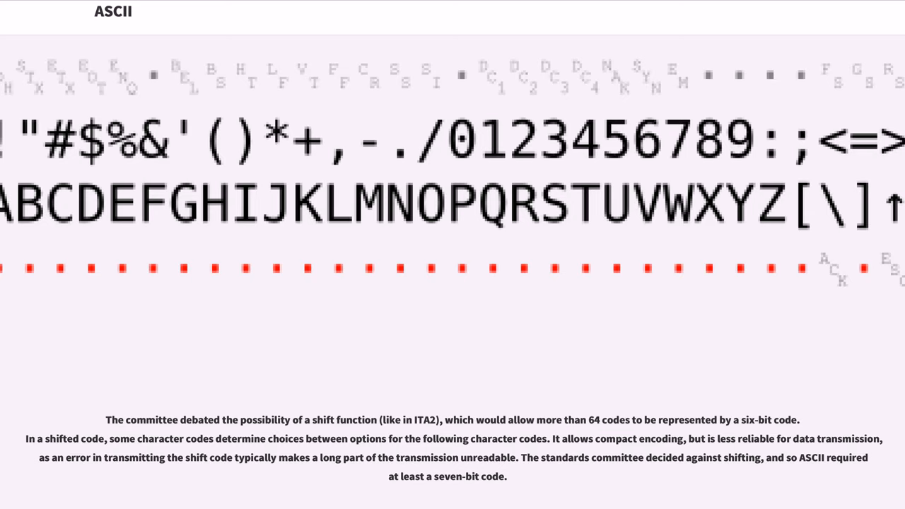
scroll(down, 3)
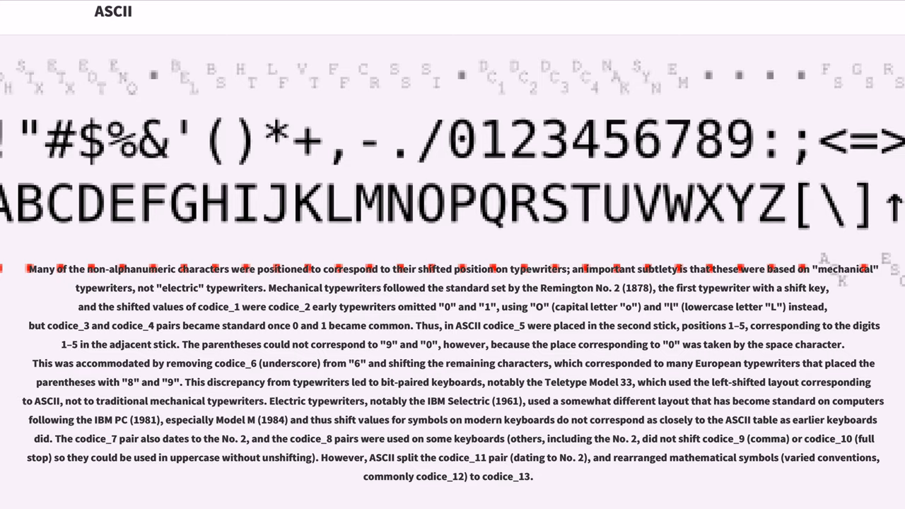
scroll(down, 3)
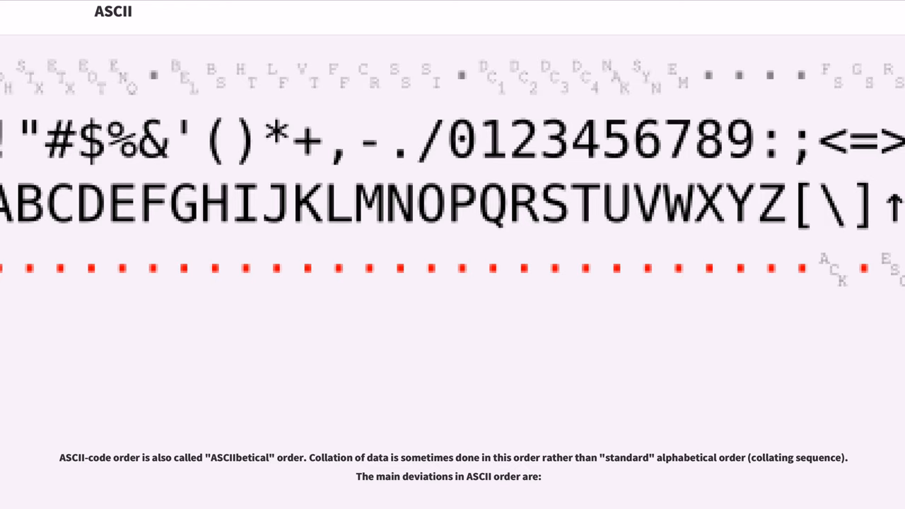
scroll(down, 3)
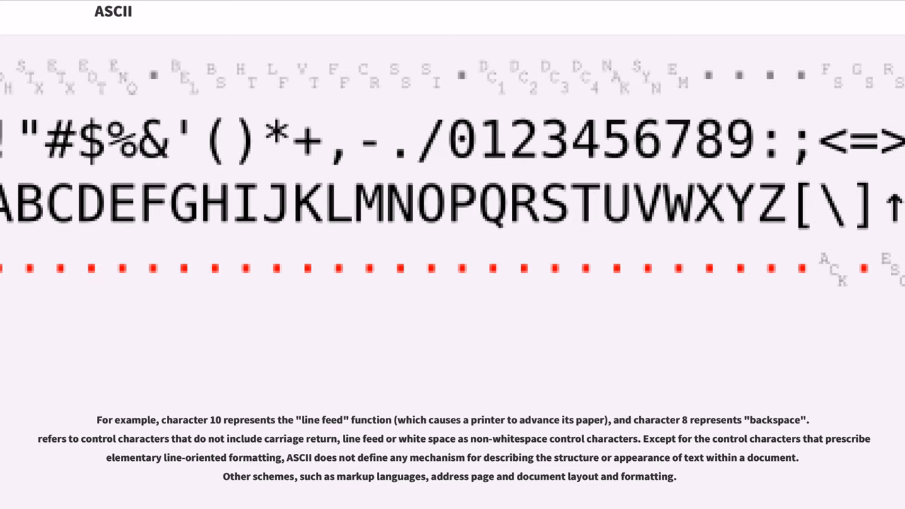
scroll(down, 3)
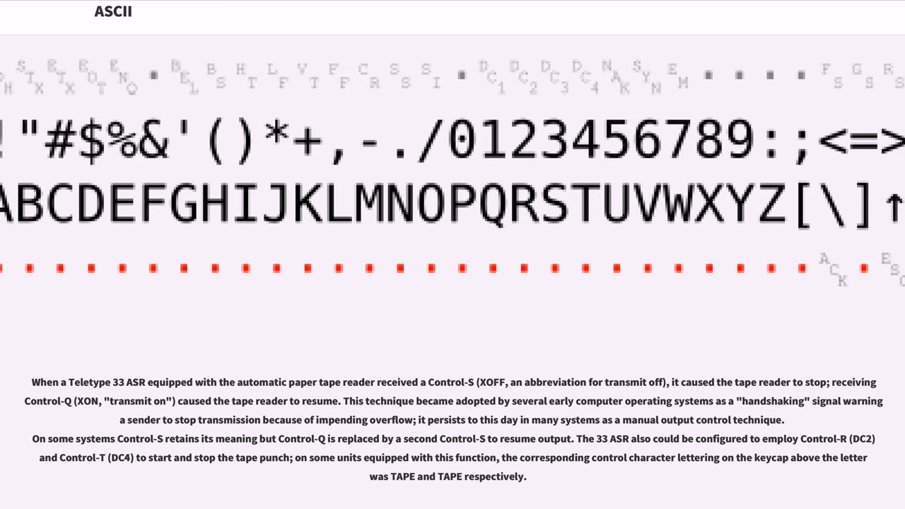
scroll(down, 3)
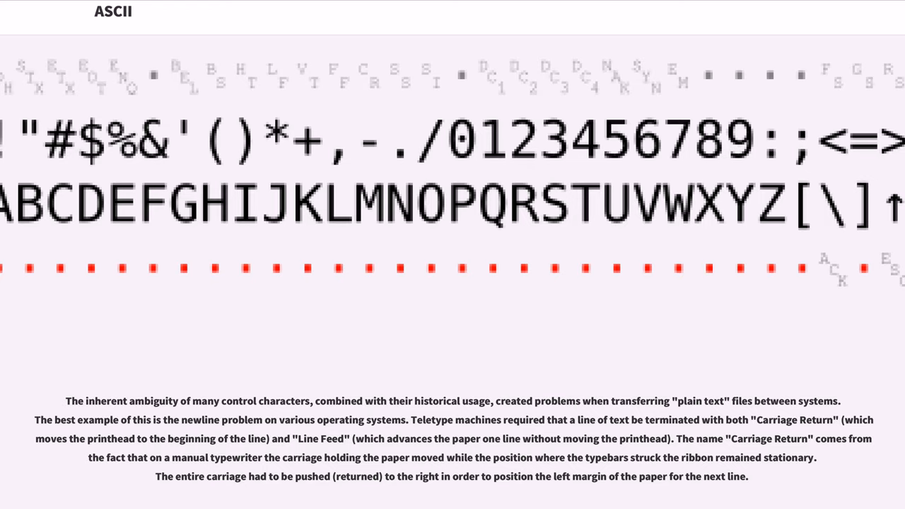
scroll(down, 3)
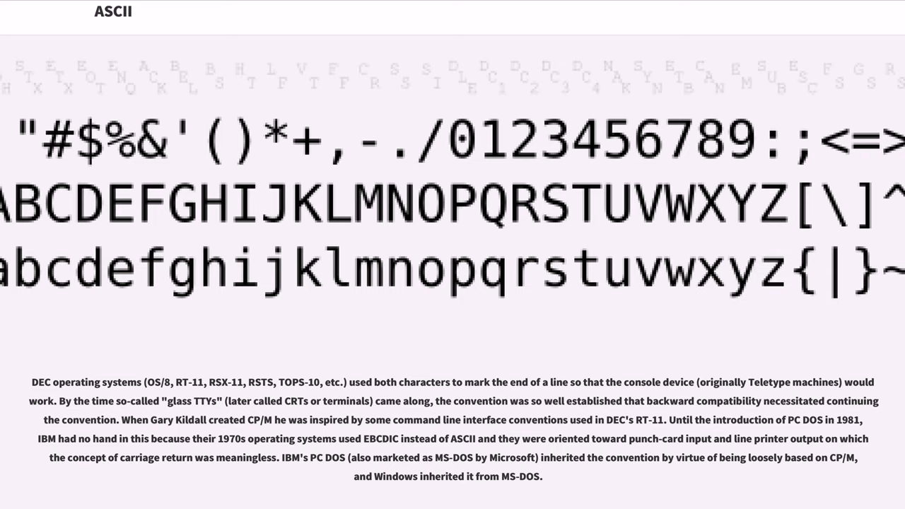
scroll(down, 3)
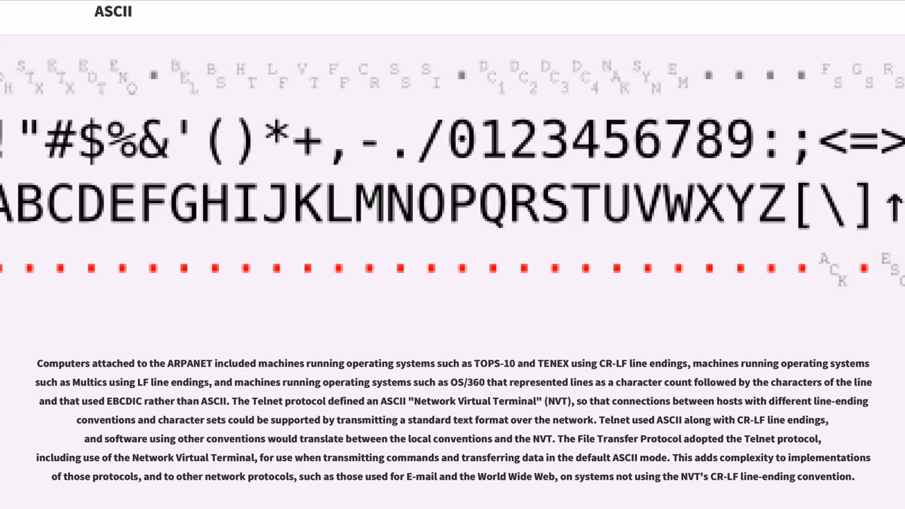
scroll(down, 3)
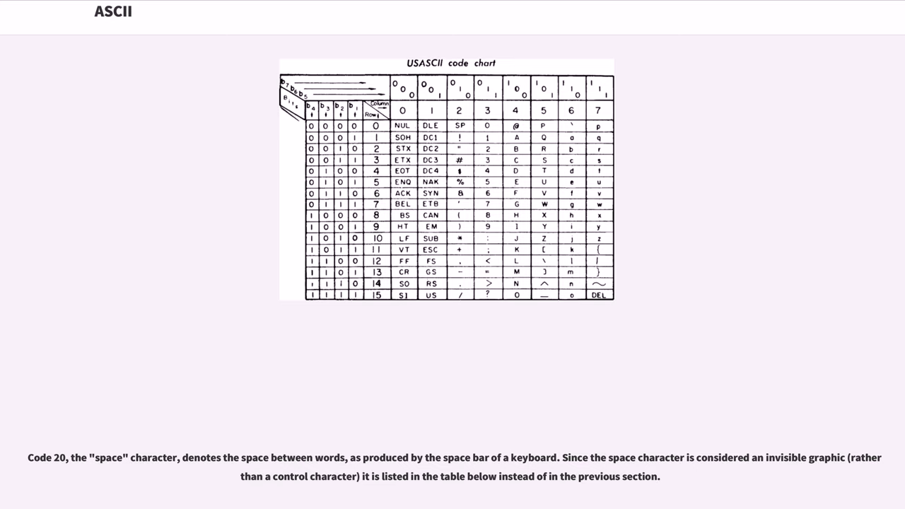
scroll(down, 3)
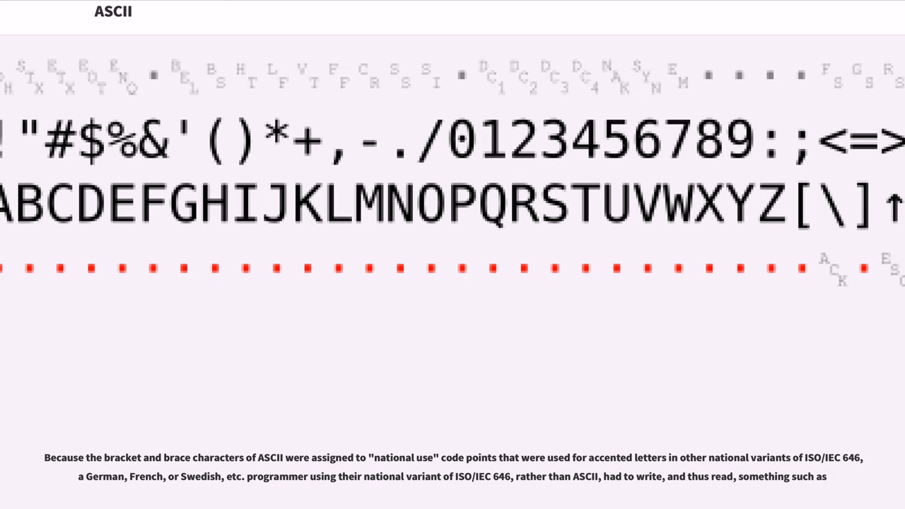
scroll(down, 3)
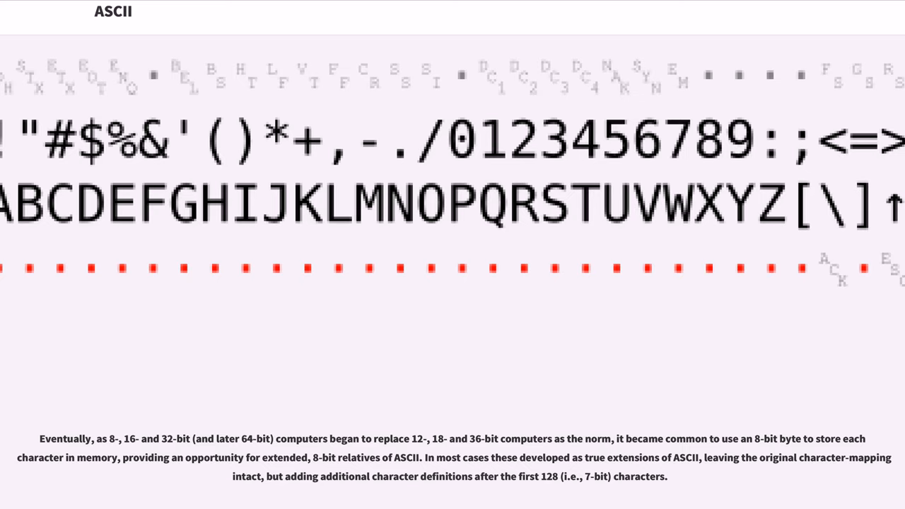
scroll(down, 3)
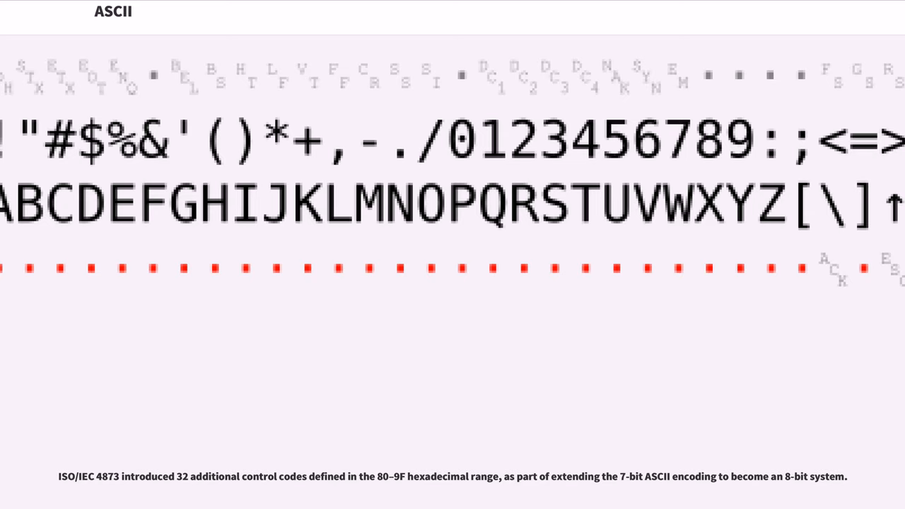
scroll(down, 3)
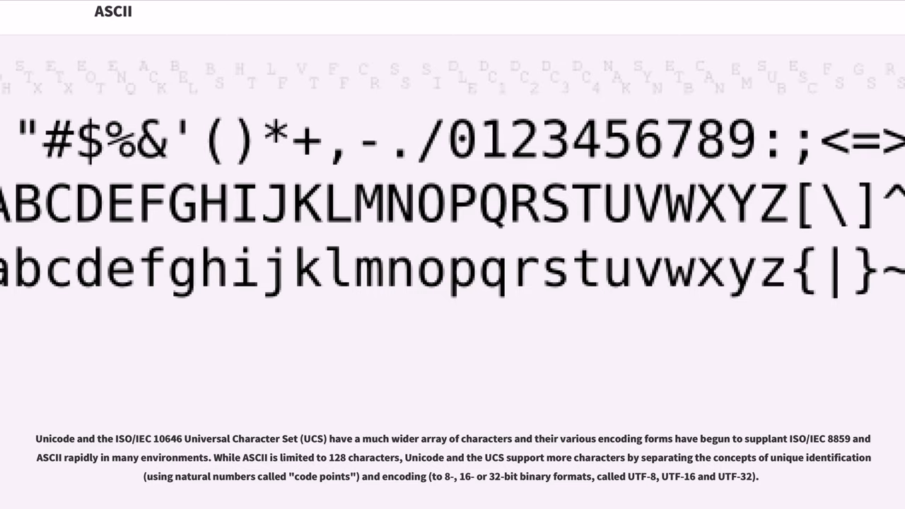
scroll(down, 3)
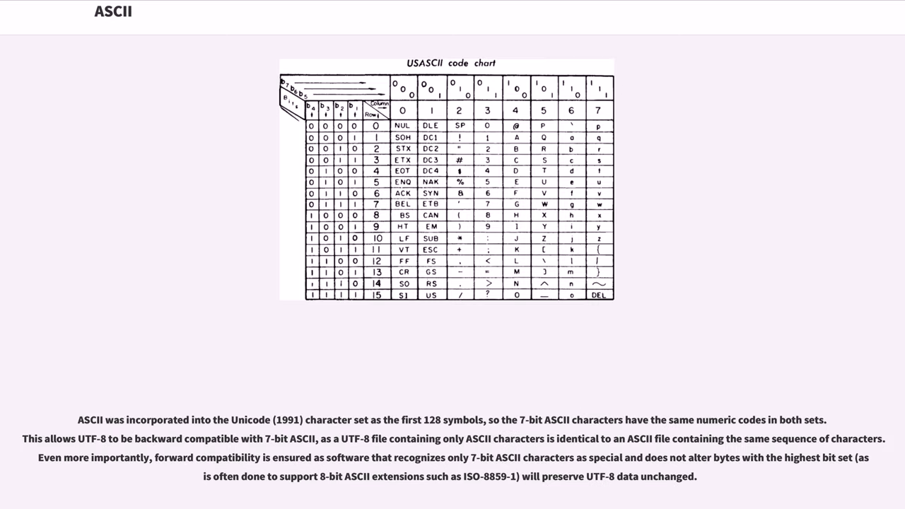